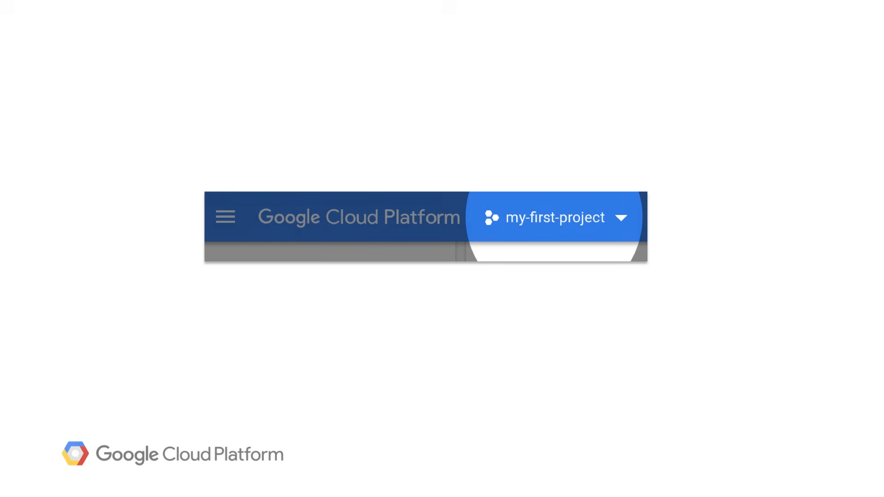
# View the APIs & Services Dashboard with Traffic, Errors and Median latency charts
pyautogui.click(225, 216)
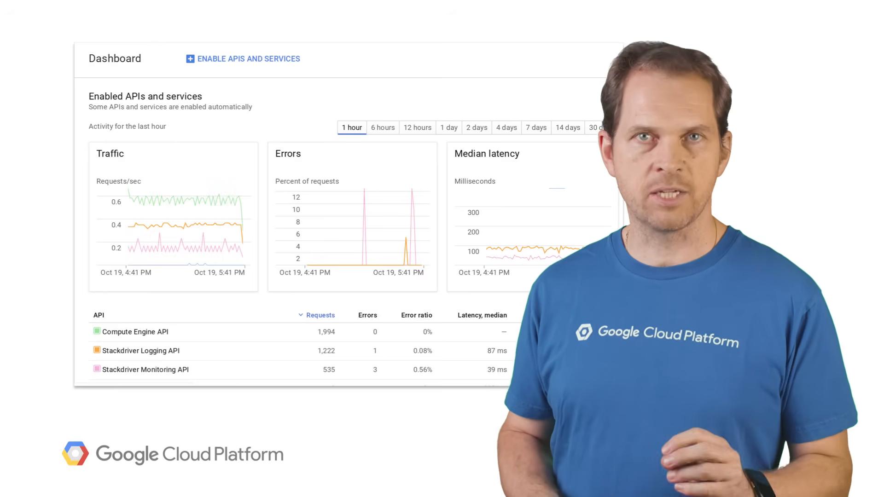
# Reach the Support section's Phone support page from the navigation menu
pyautogui.click(177, 56)
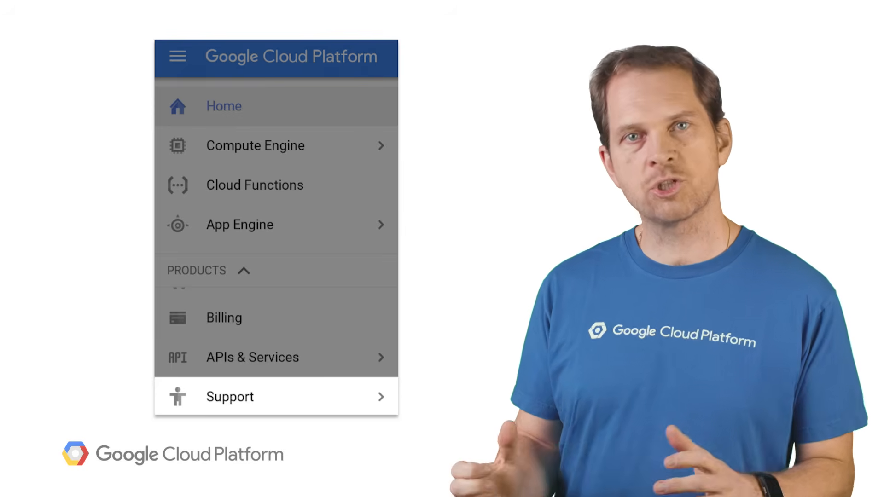
pyautogui.click(229, 396)
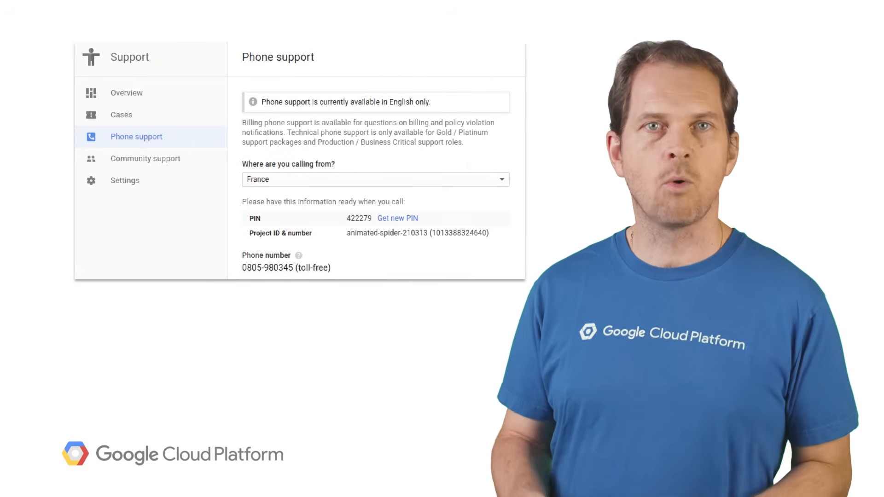